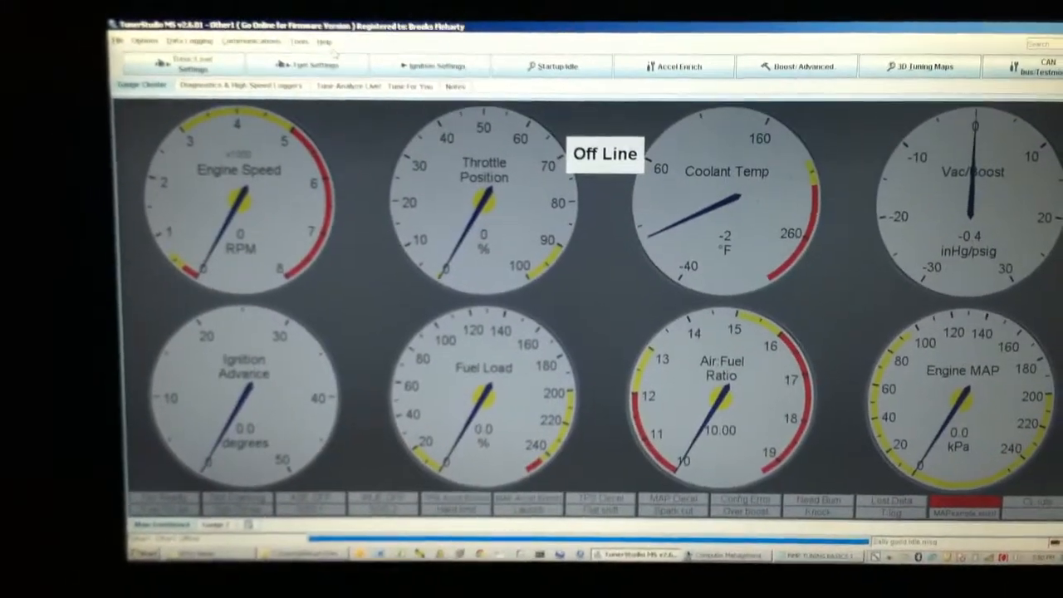
Step: Show the Tools menu's sensor calibration options: TPS, MAP/Baro, Thermistor Tables, AFR Table
{"action": "left_click", "coordinate": [260, 30]}
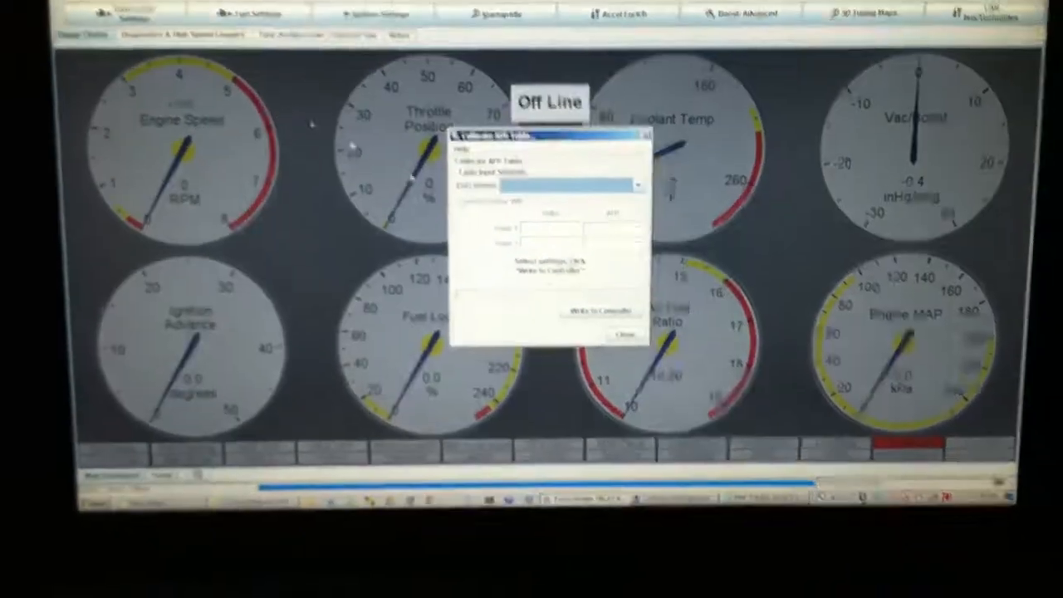
{"action": "left_click", "coordinate": [633, 173]}
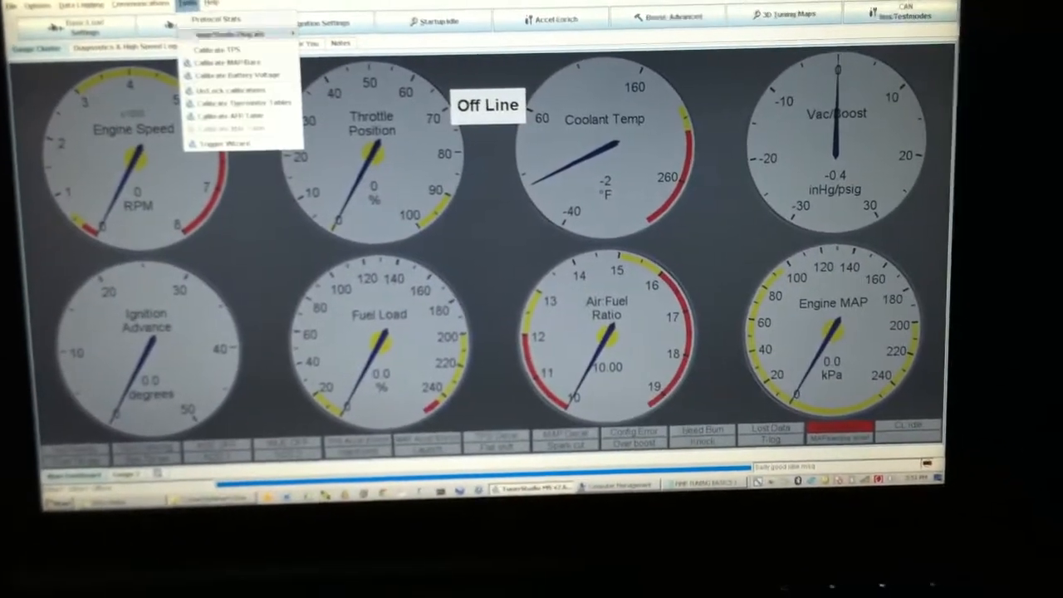
{"action": "left_click", "coordinate": [220, 49]}
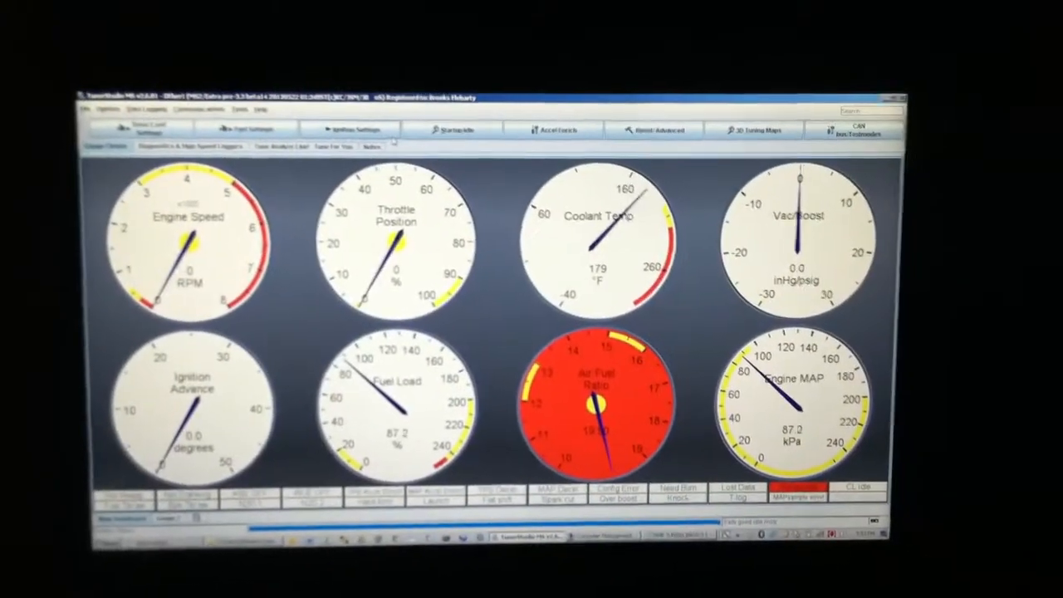
Step: Open the Spark Advance Table from Ignition Settings, then reopen the ignition settings list
{"action": "left_click", "coordinate": [350, 98]}
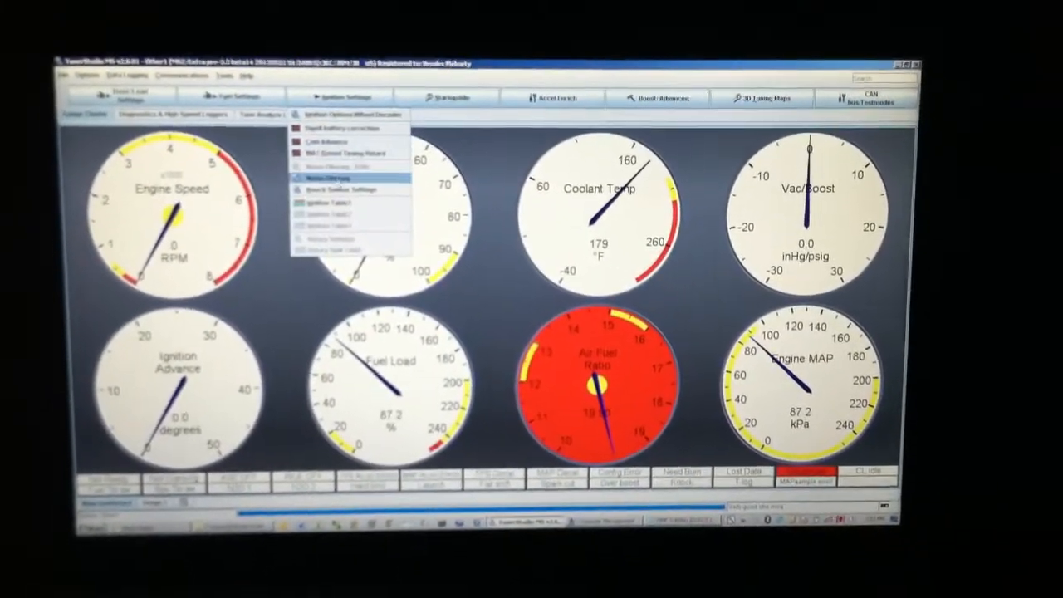
{"action": "left_click", "coordinate": [349, 177]}
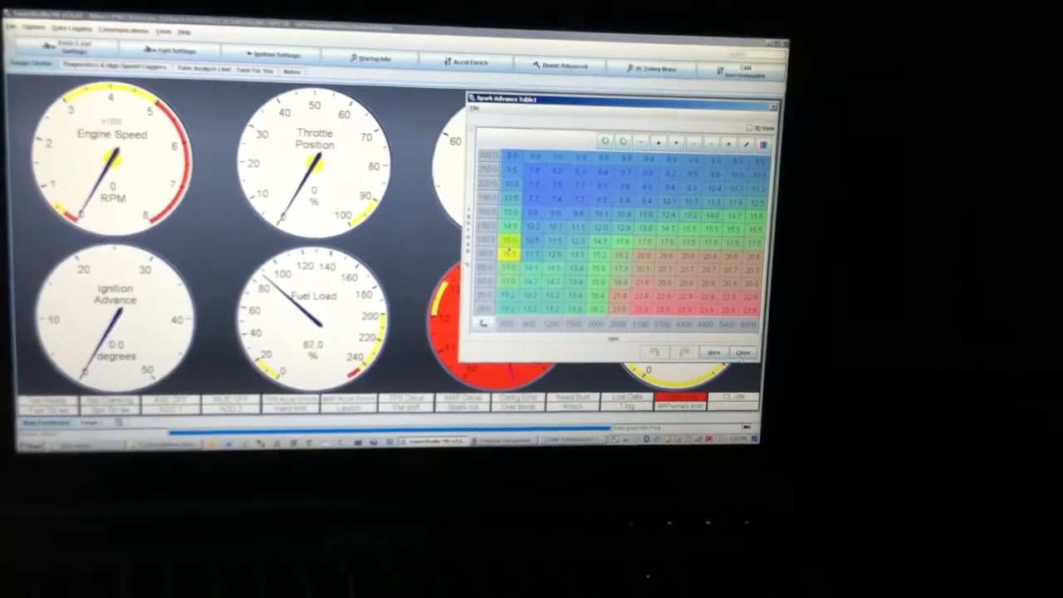
{"action": "left_click", "coordinate": [171, 54]}
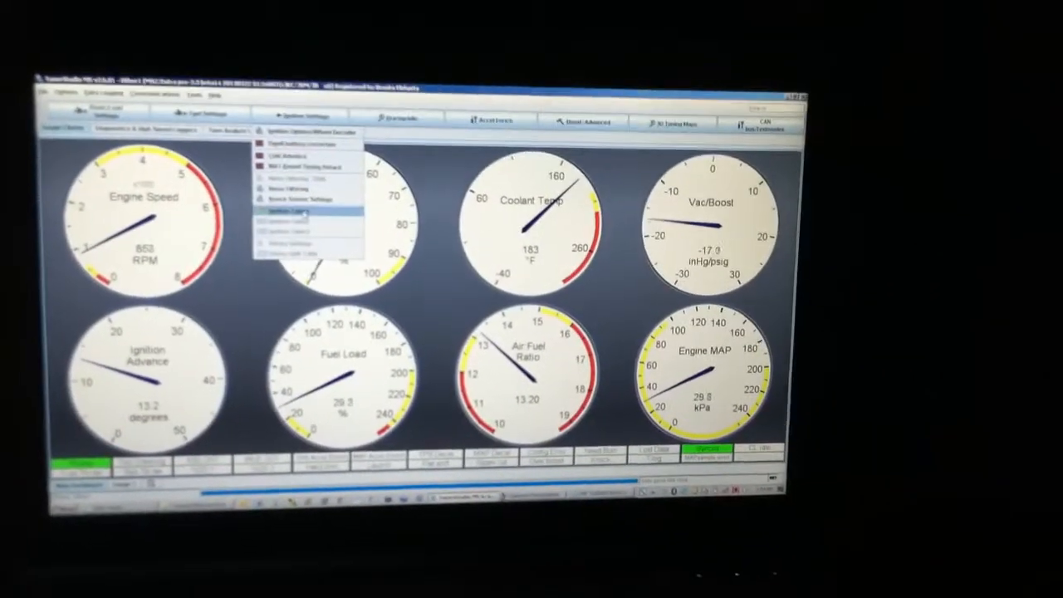
Step: Choose Ignition Table 1 from the ignition settings list
{"action": "left_click", "coordinate": [290, 209]}
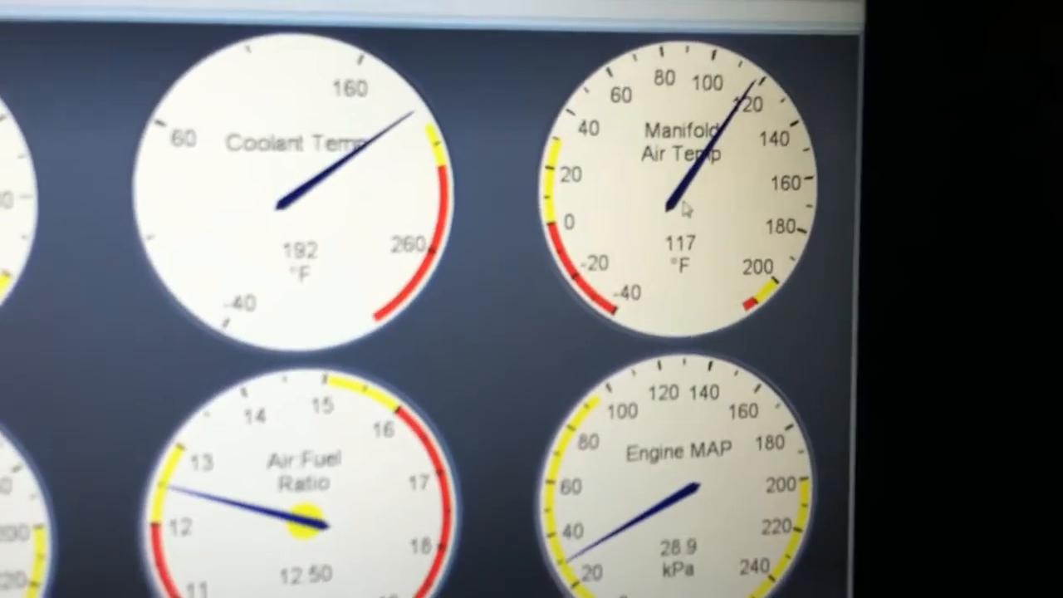
Step: Bring up the gauge options menu on the gauge beside Coolant Temp
{"action": "right_click", "coordinate": [682, 208]}
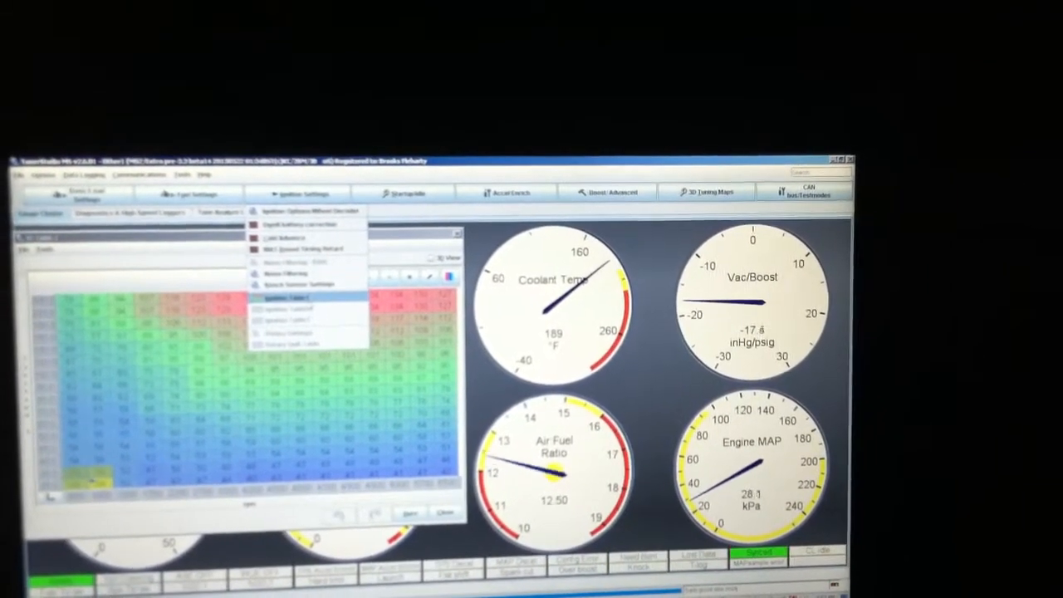
Step: Open Ignition Table 1 as a spark advance table beside the VE table
{"action": "left_click", "coordinate": [287, 298]}
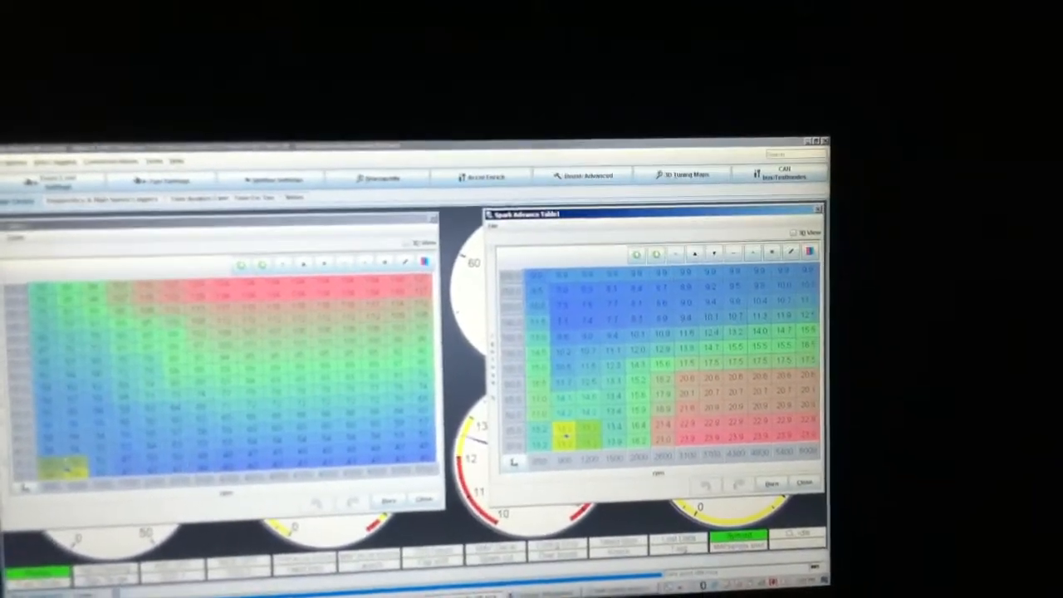